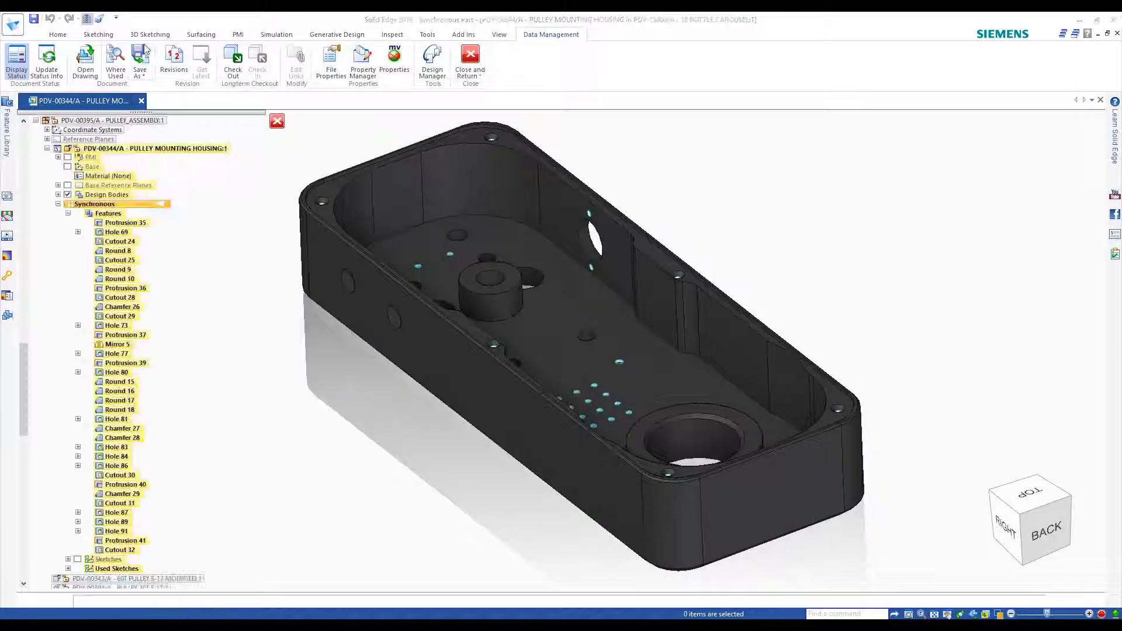
Set the housing's Mfg Type property to Machined and its date to 4/26/2018.
left_click(363, 65)
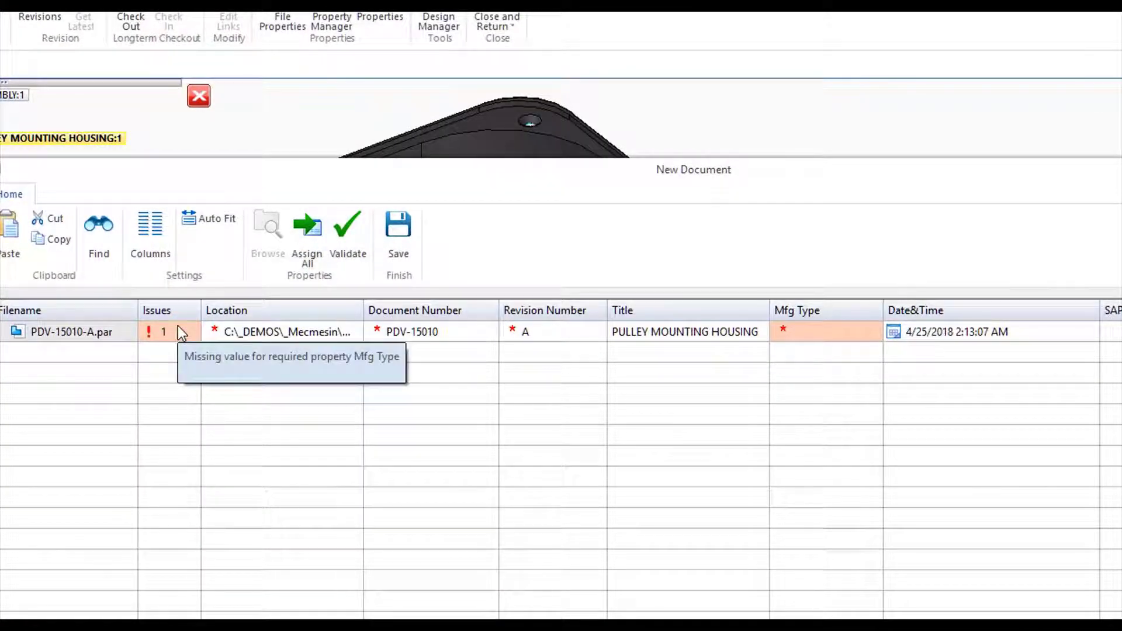
left_click(823, 330)
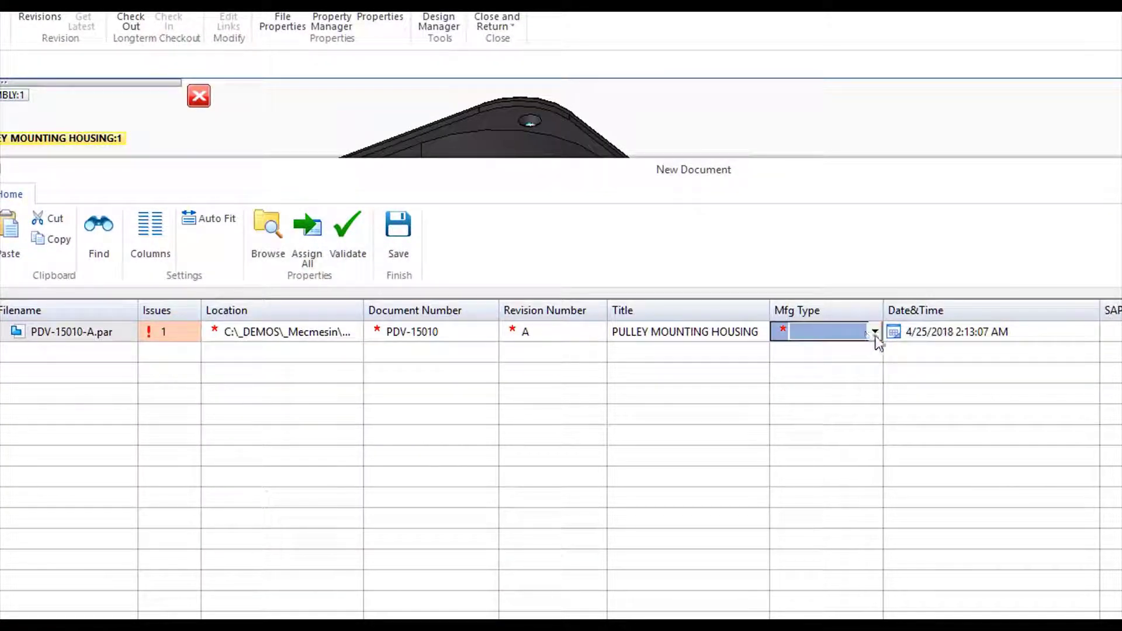
left_click(874, 331)
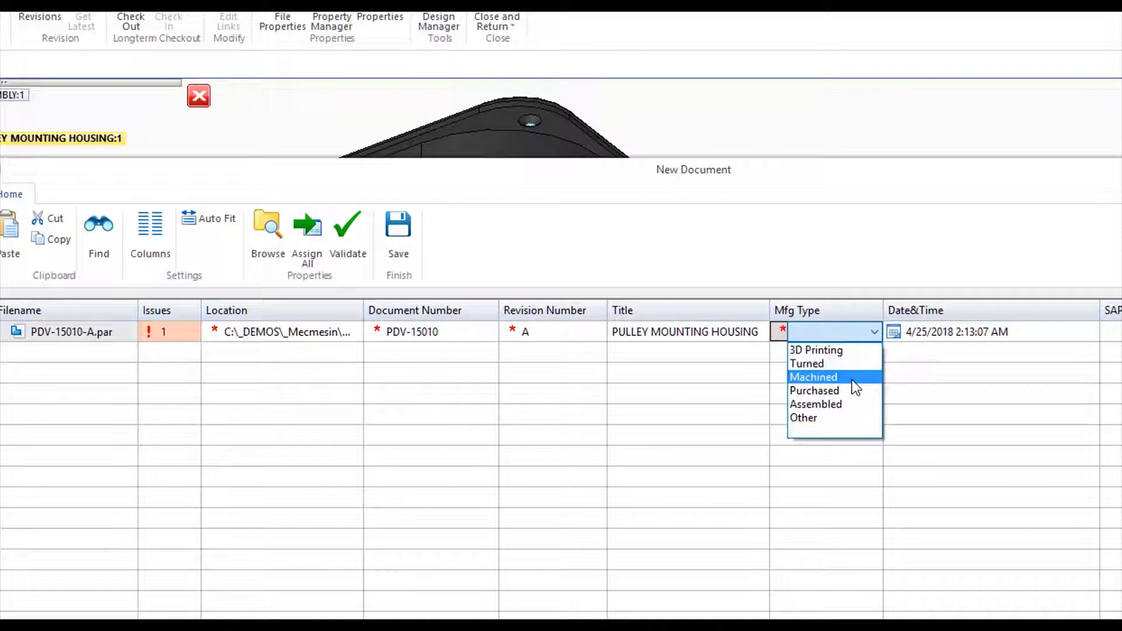
left_click(813, 377)
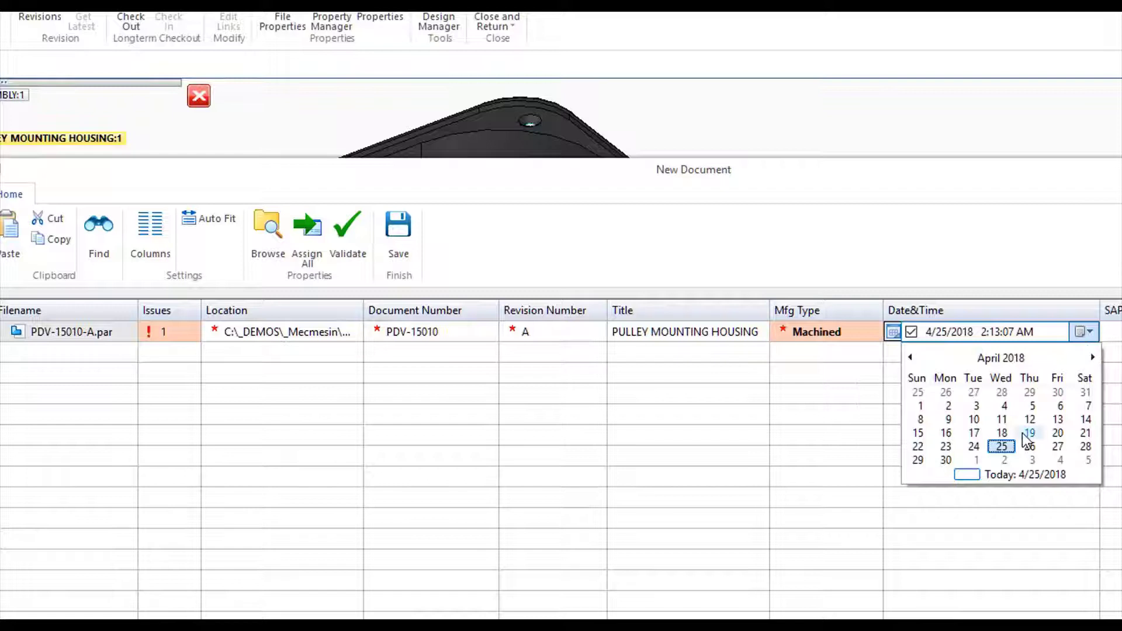
mouse_move(1029, 445)
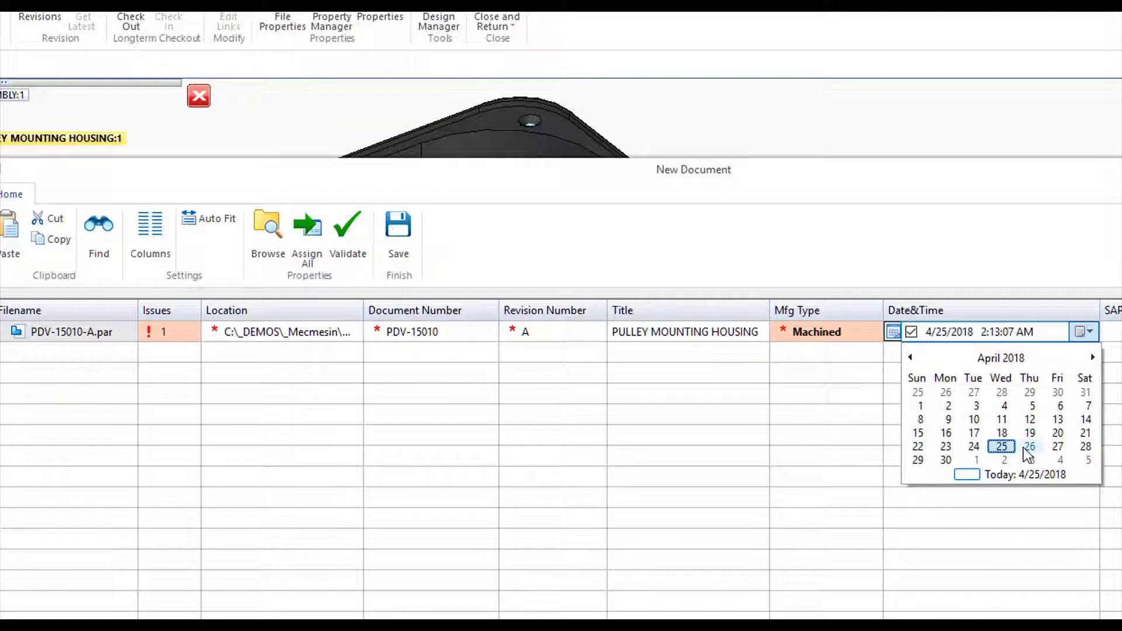
left_click(1029, 445)
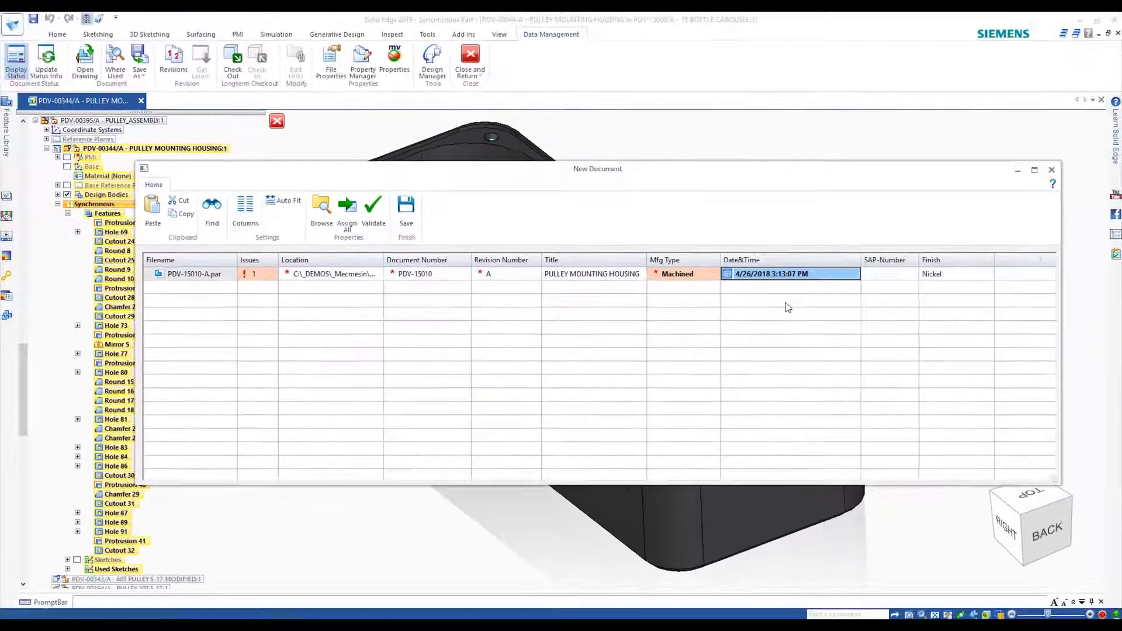
left_click(373, 208)
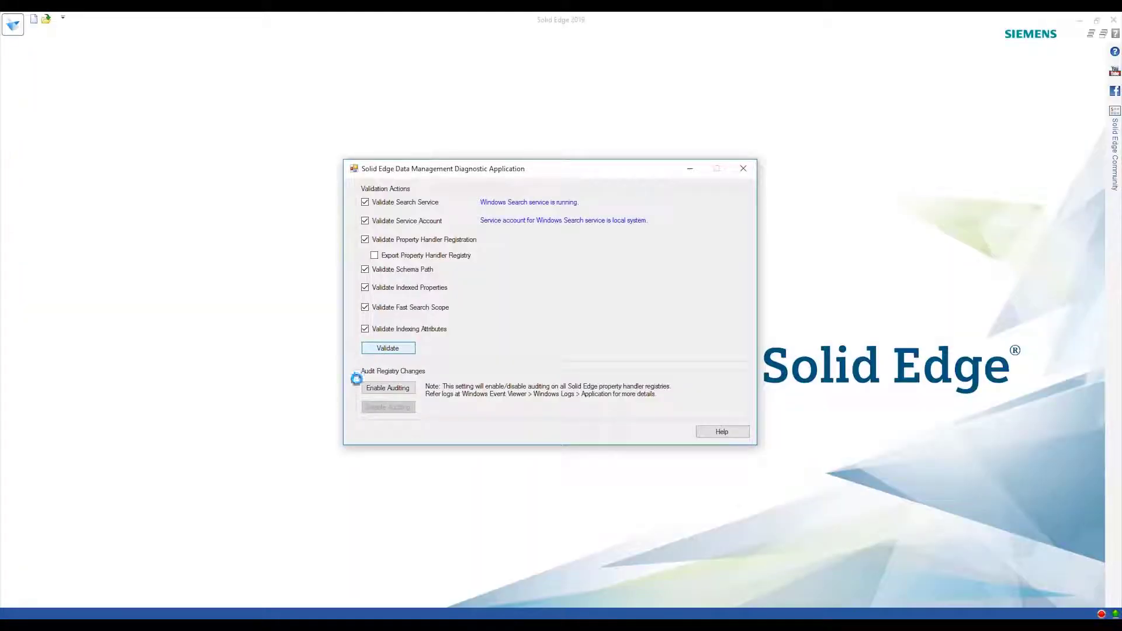
Run Validate and repair the unregistered property handler, confirming the RegSvr32 success message.
left_click(388, 349)
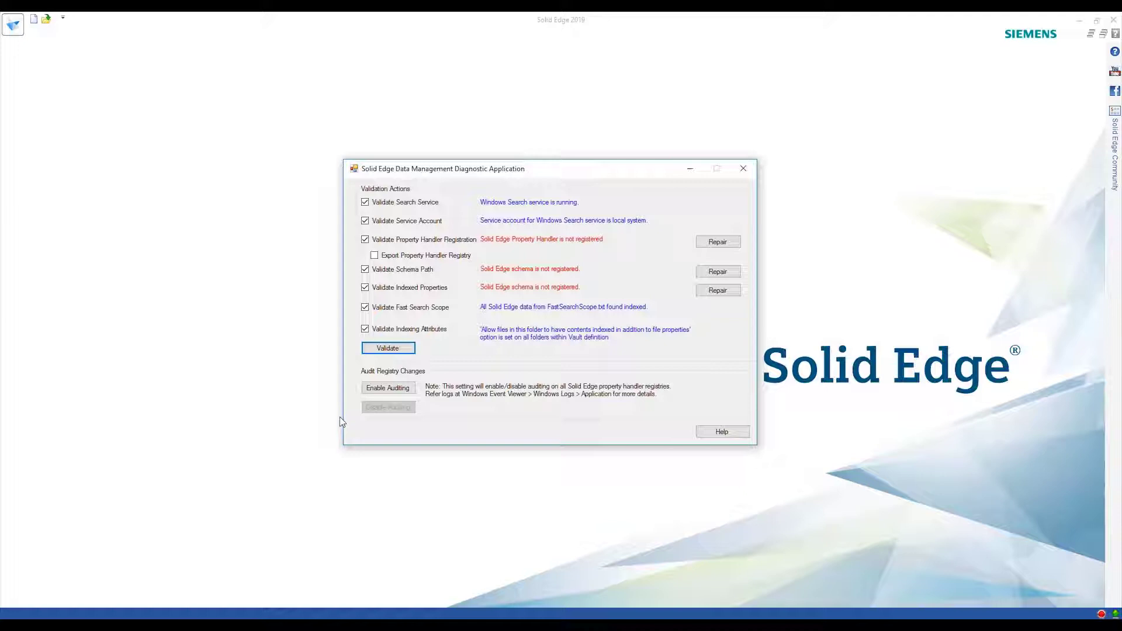
left_click(717, 241)
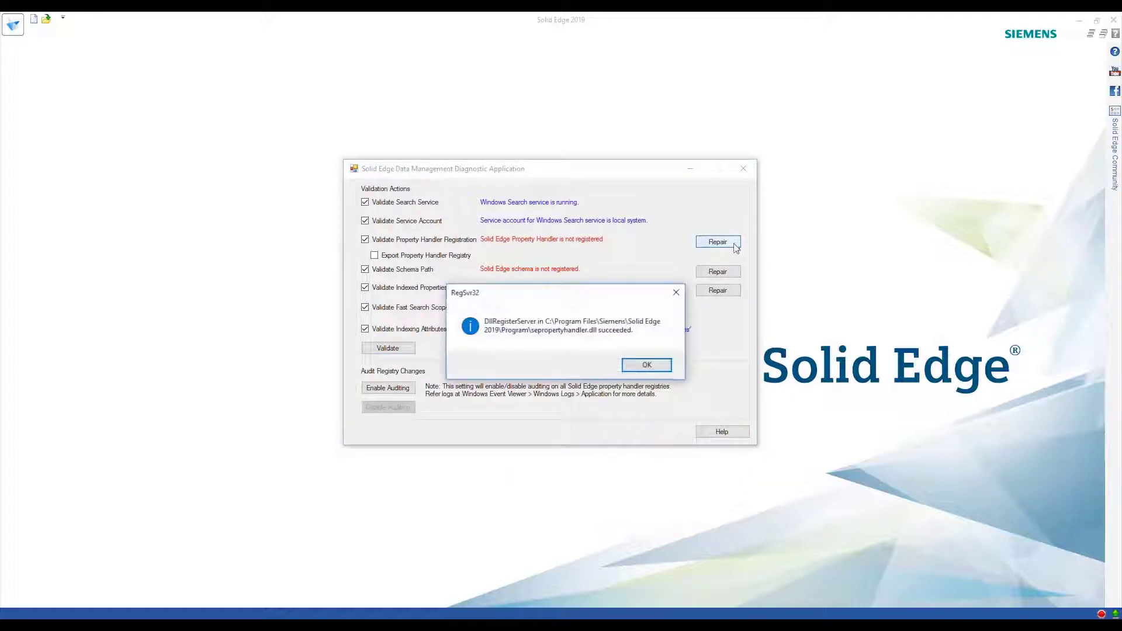
left_click(645, 365)
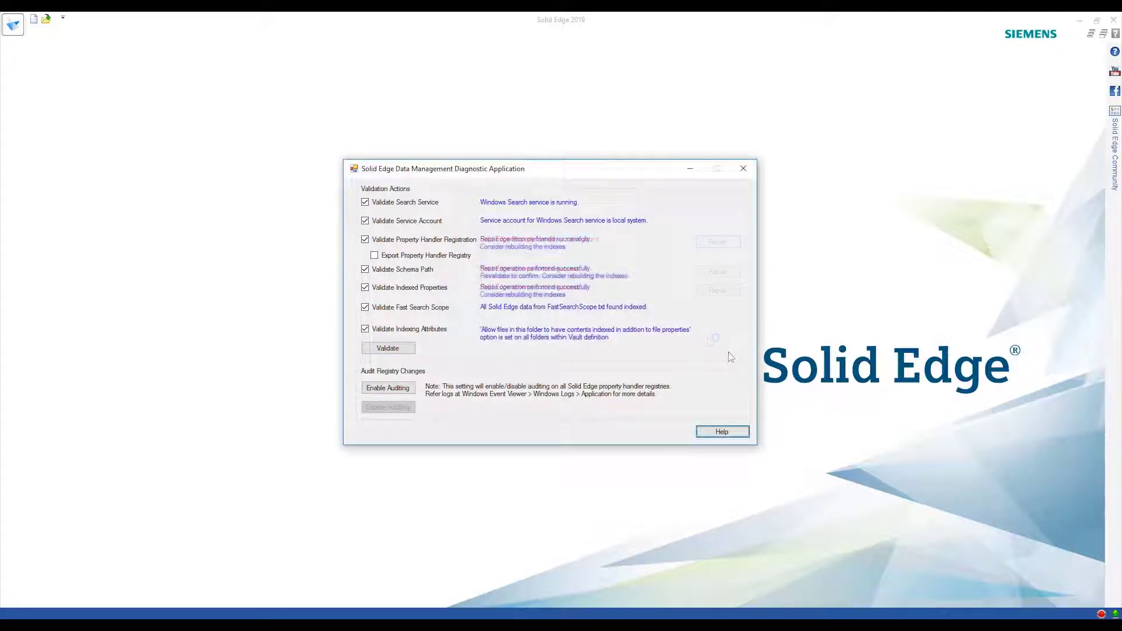
left_click(743, 169)
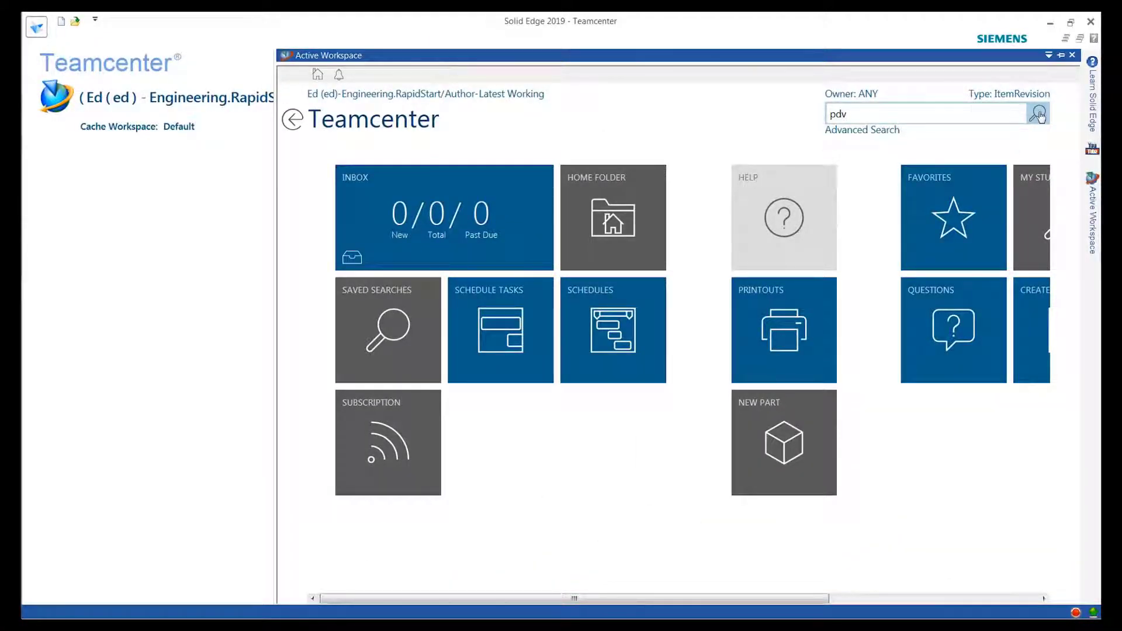
Search Teamcenter for 'pdv' and select the 40 mm carousel tray foam assembly from the results.
left_click(1039, 113)
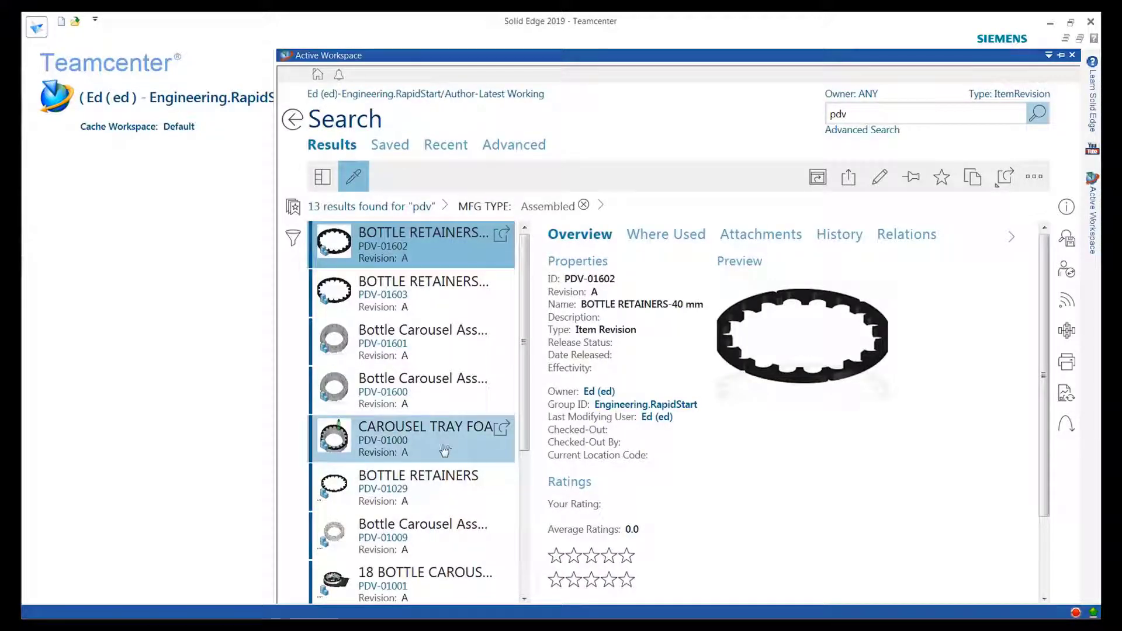
left_click(411, 439)
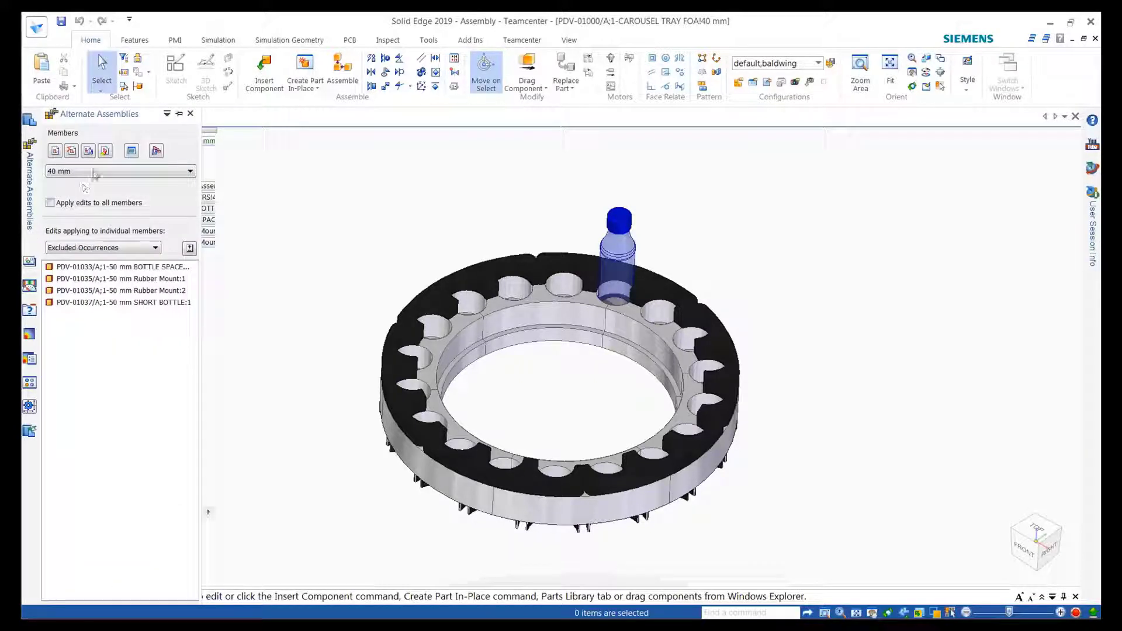
Switch the tray to 50 mm, save, and Assign All new item IDs in the Alternate Assemblies upload.
left_click(189, 171)
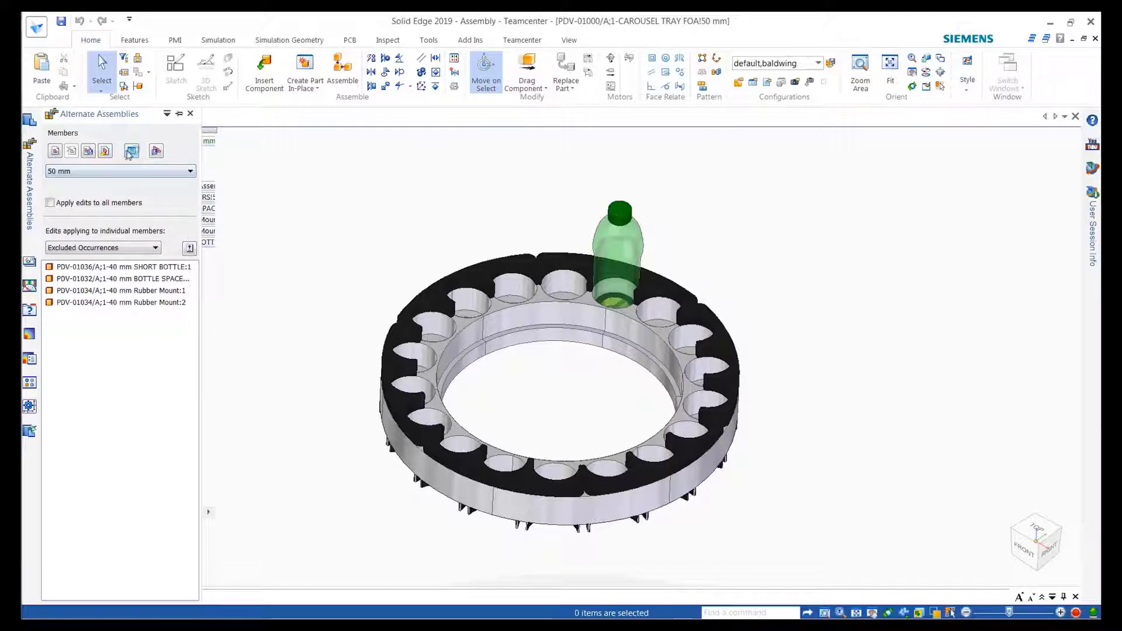
left_click(132, 151)
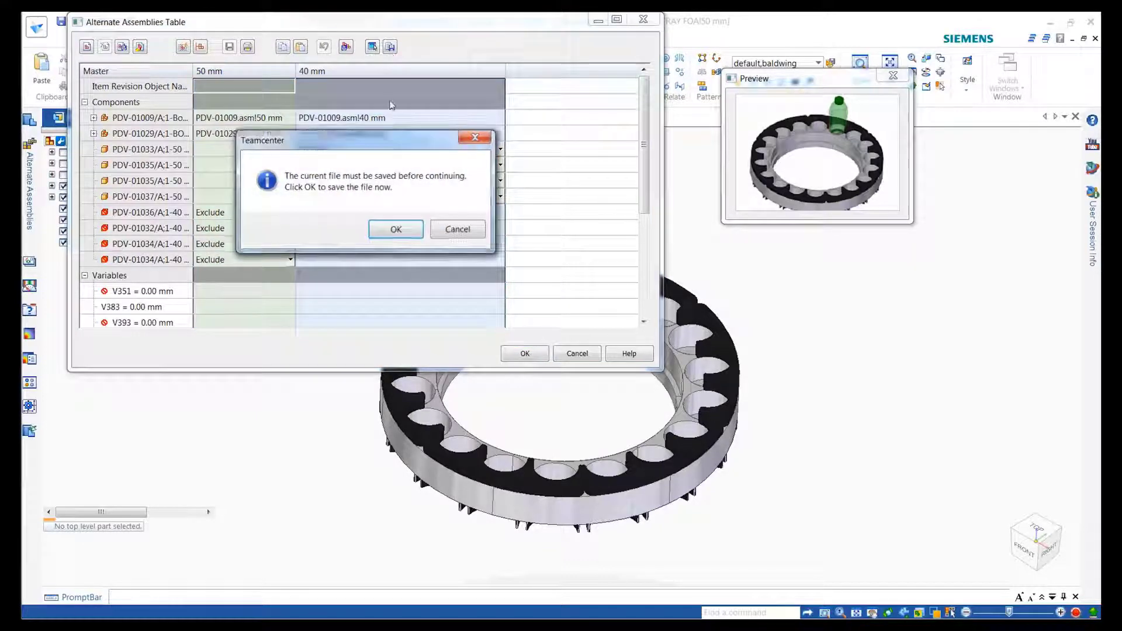
left_click(395, 229)
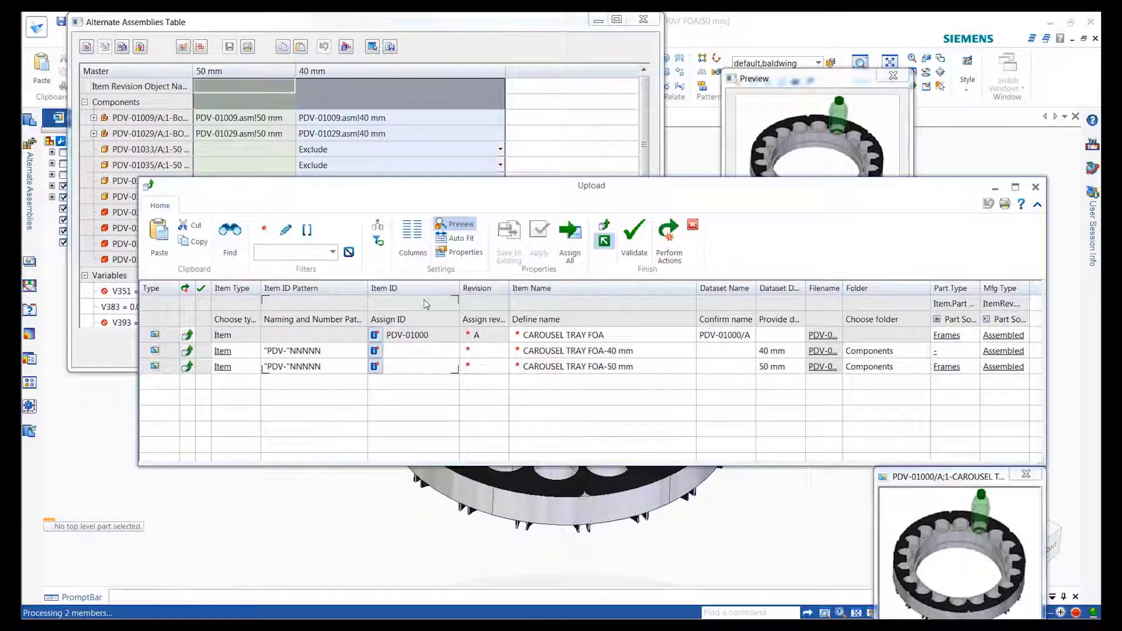
left_click(569, 235)
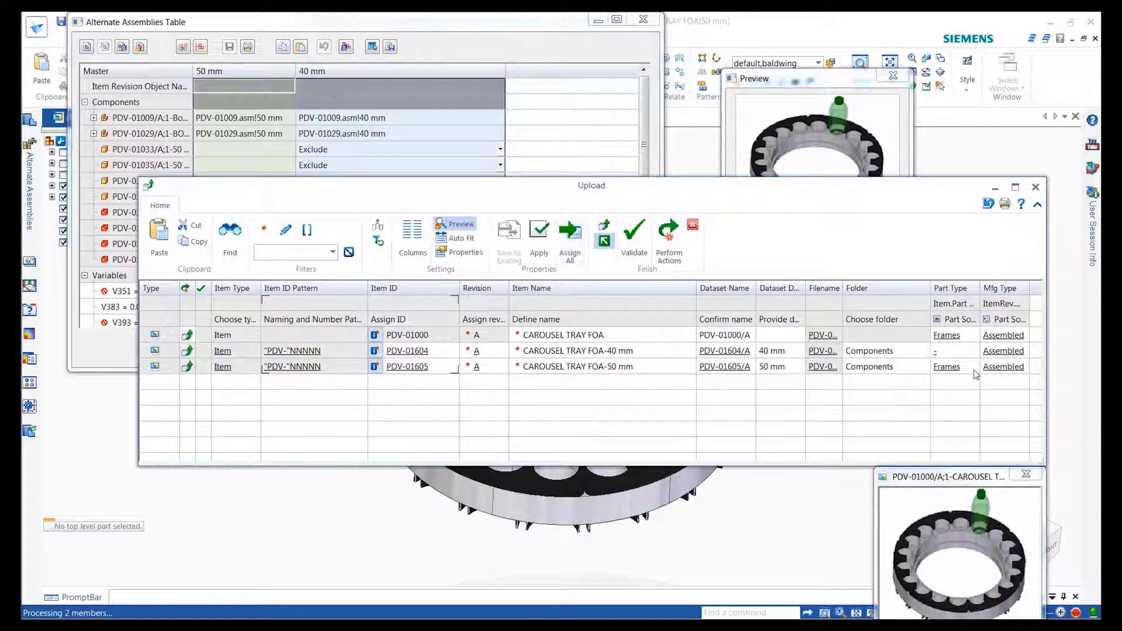
left_click(971, 351)
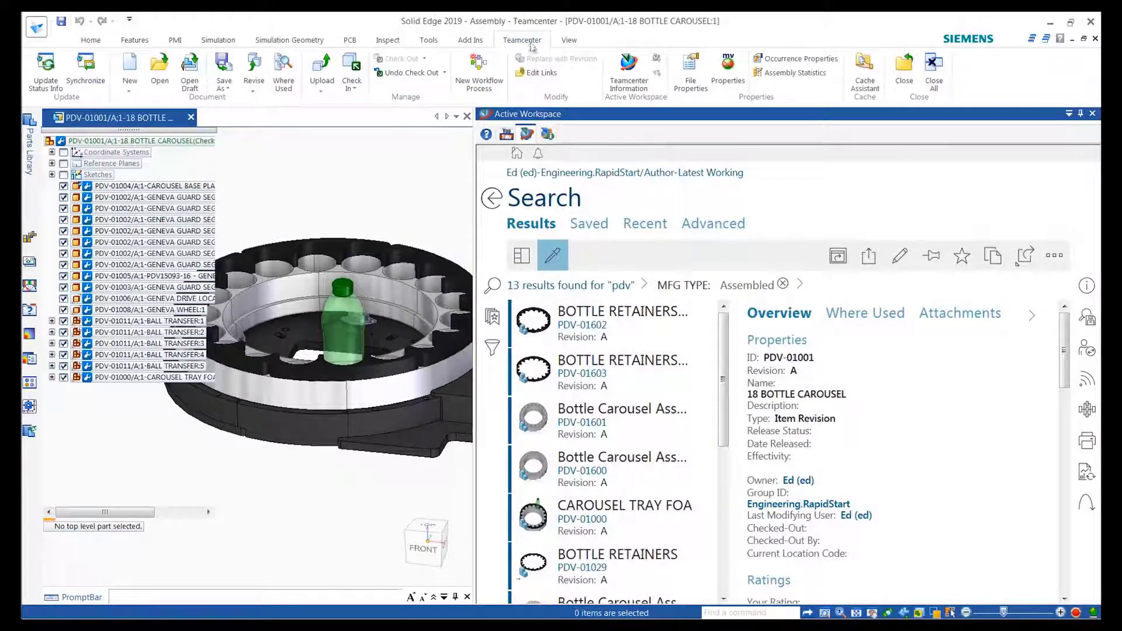
Select GENEVA DRIVE LOCATOR in the carousel structure and view its Teamcenter Overview properties.
left_click(629, 71)
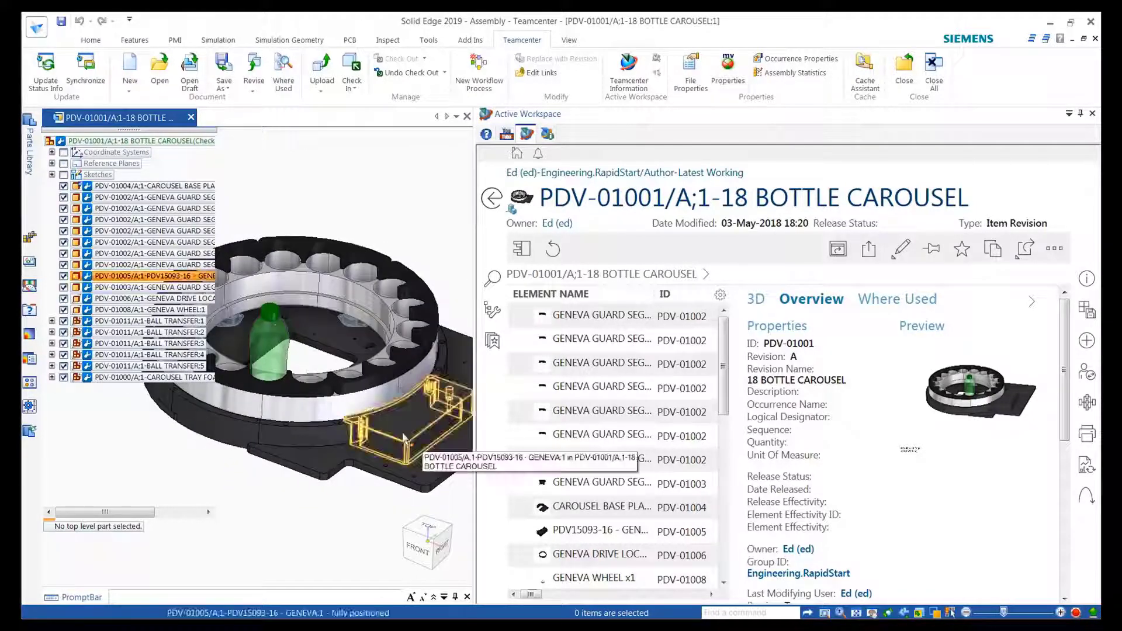
left_click(398, 429)
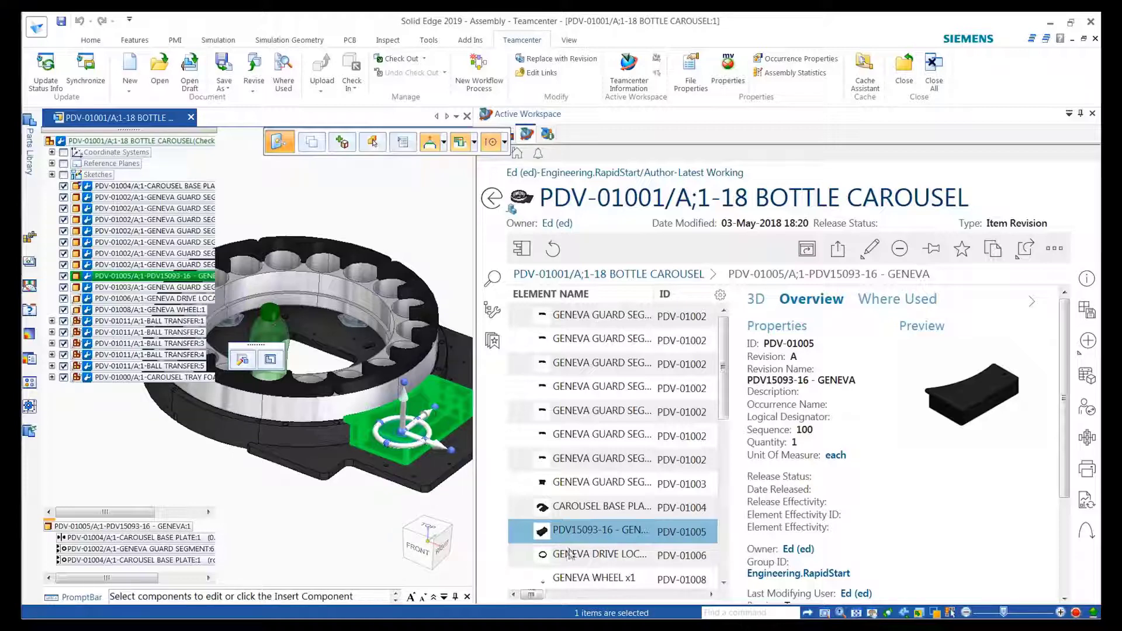
left_click(601, 555)
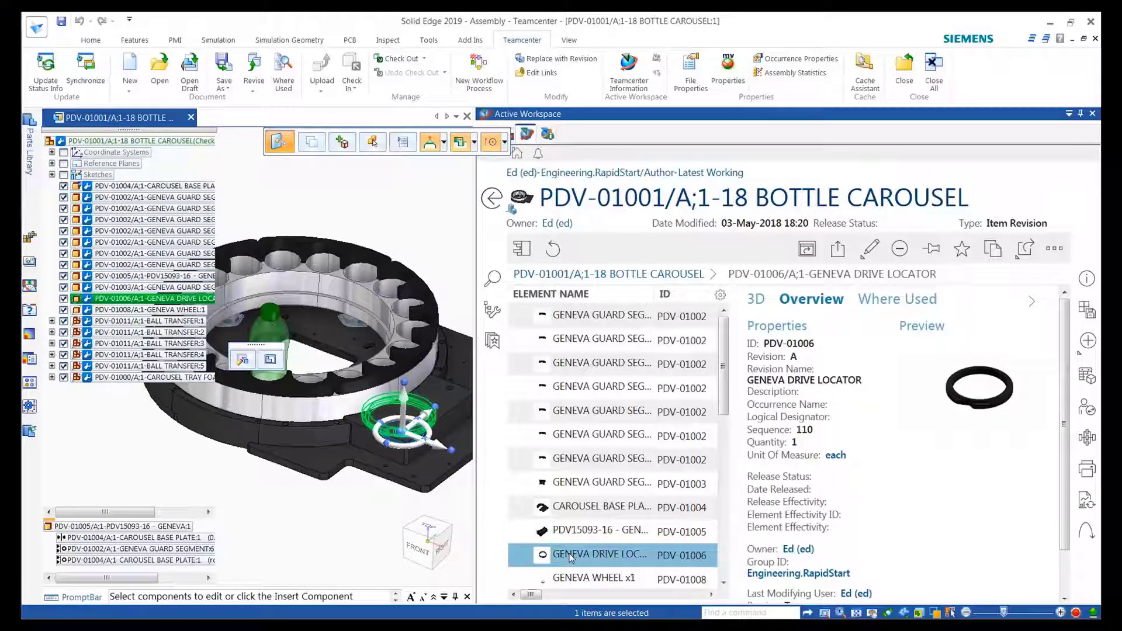
right_click(323, 344)
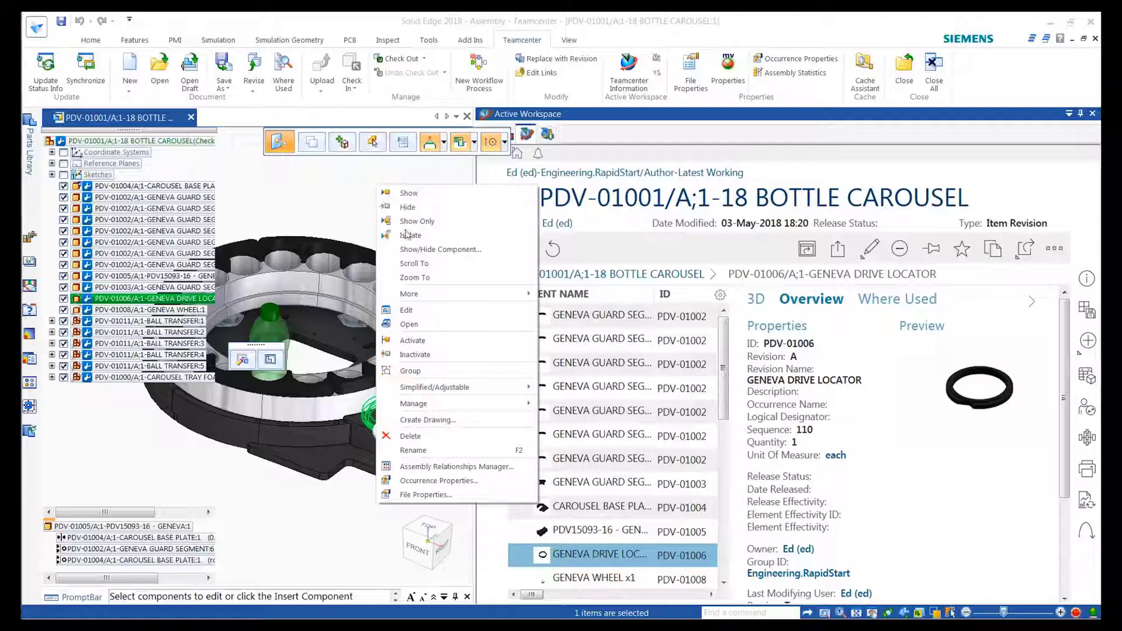
left_click(417, 221)
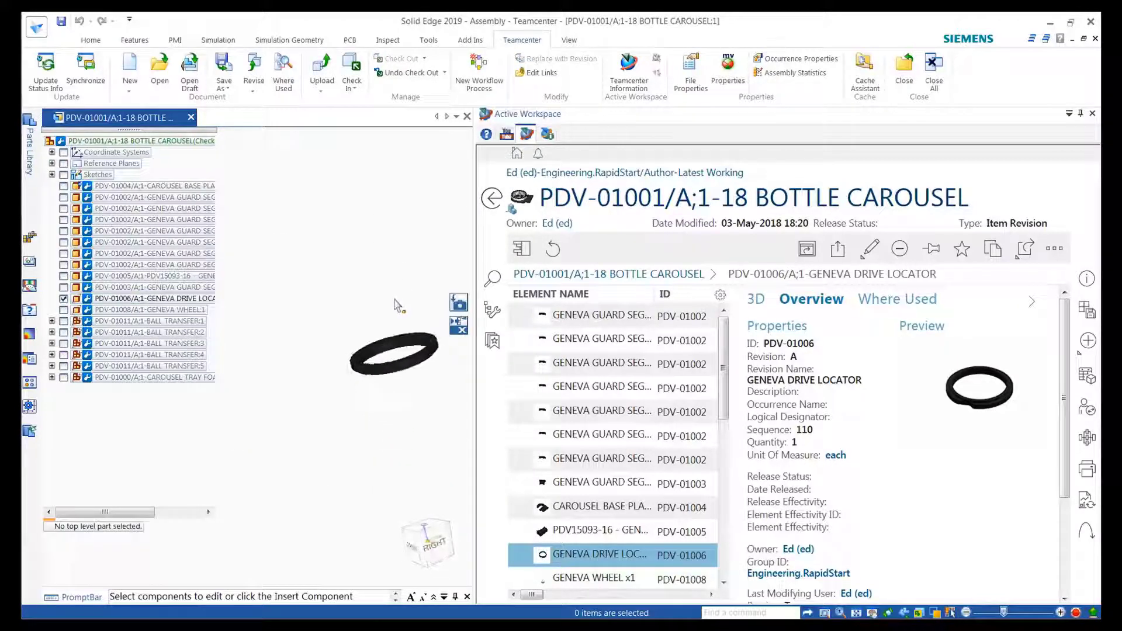
left_click(864, 71)
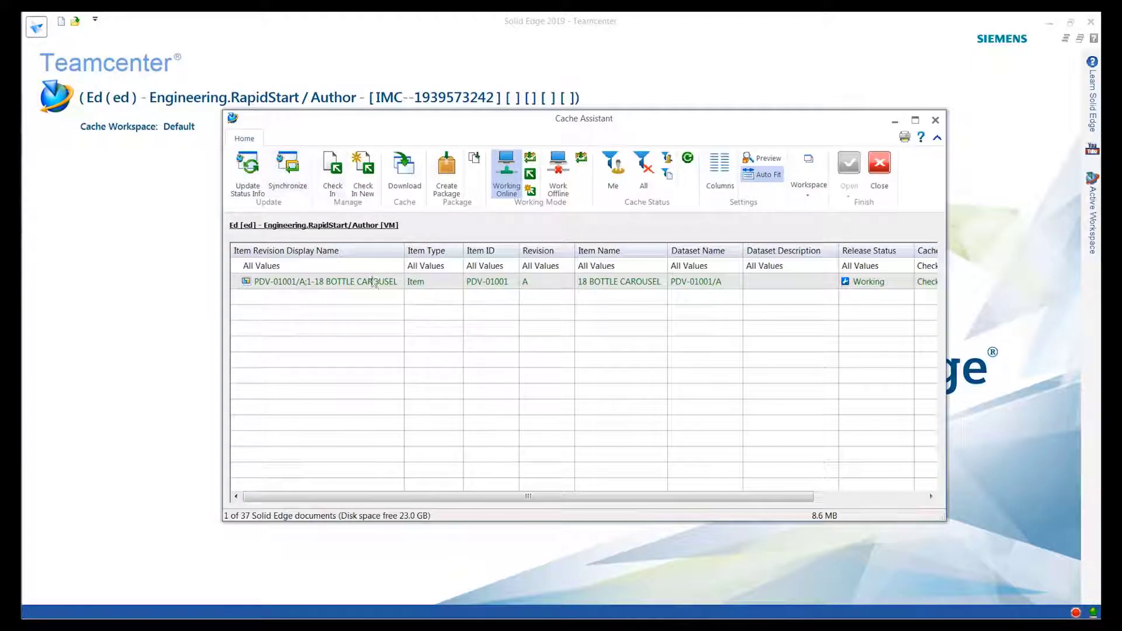
Set Cache Assistant to Work Offline and open the cached PDV-01001 bottle carousel assembly.
left_click(557, 172)
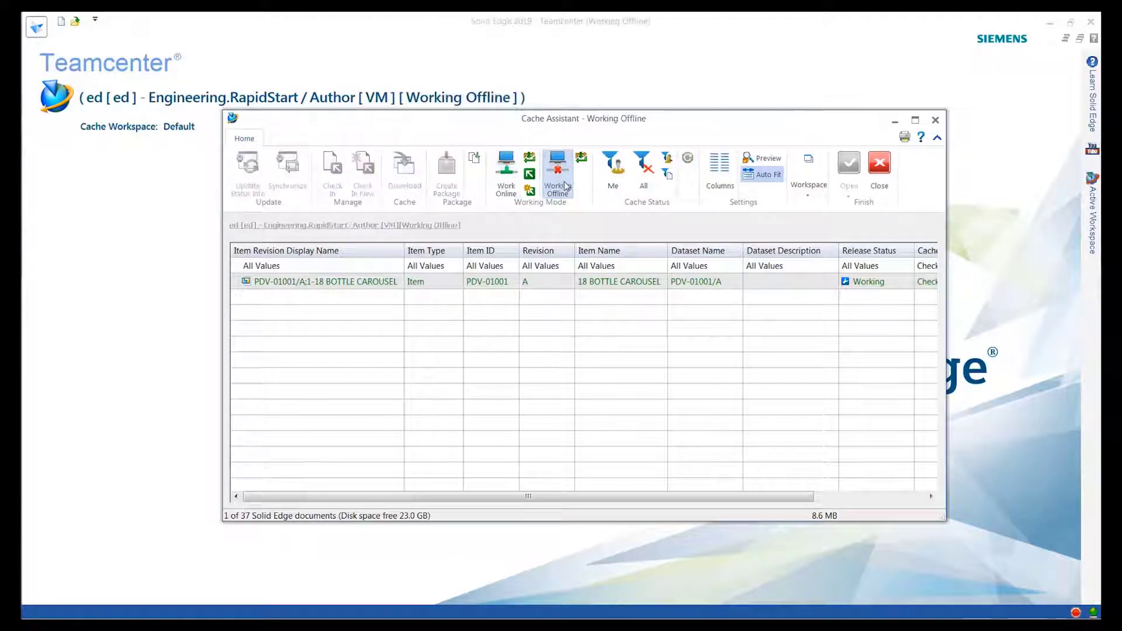
right_click(325, 281)
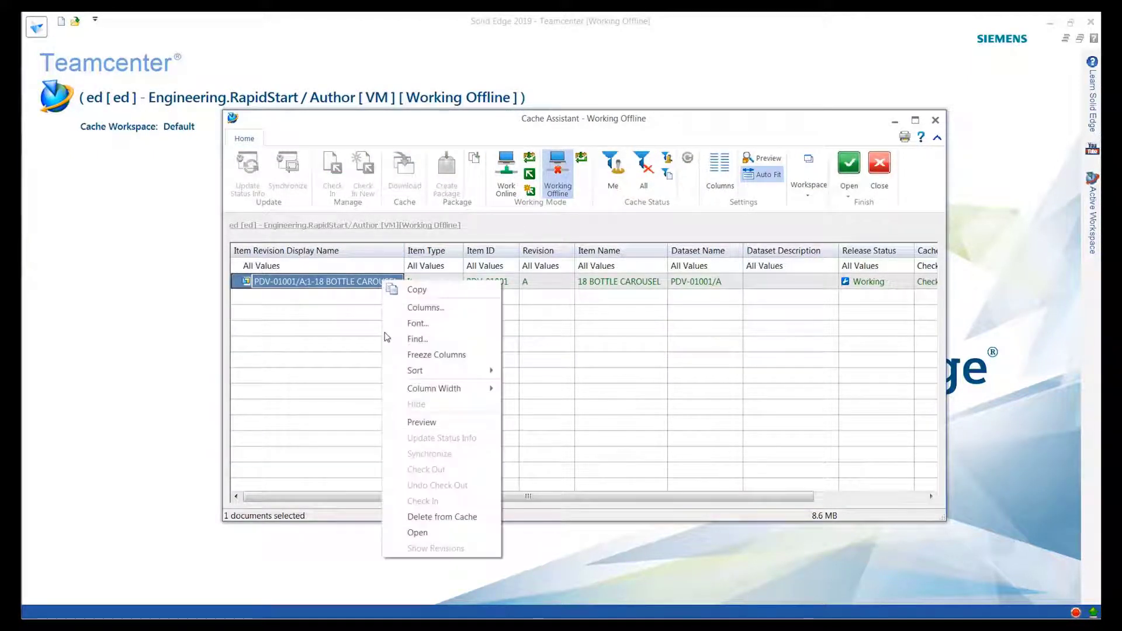
left_click(417, 534)
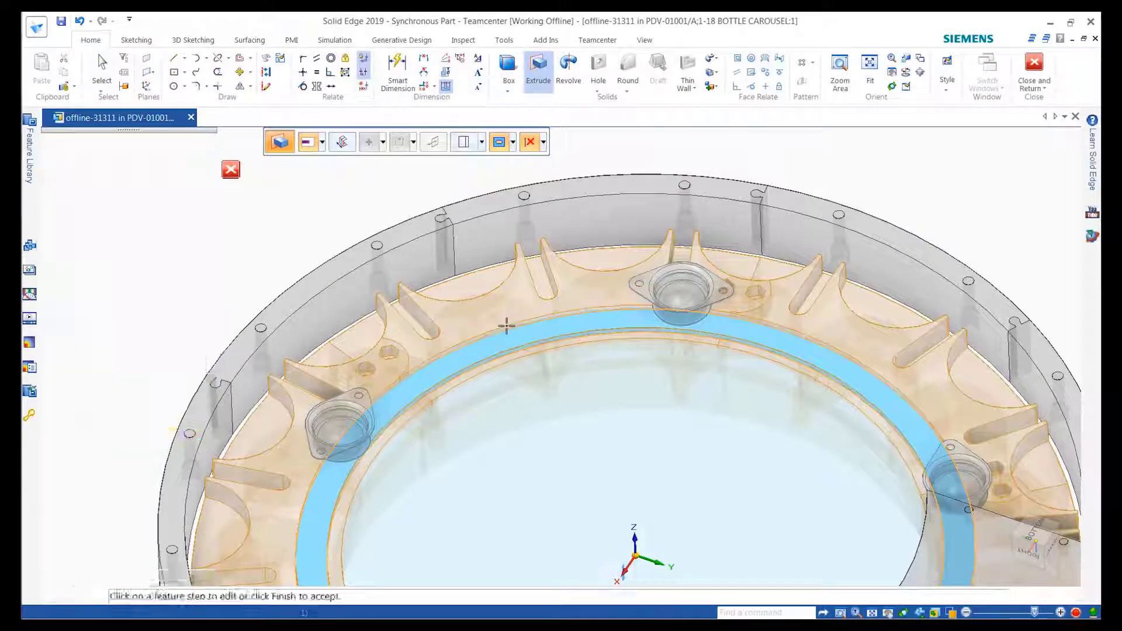
Set the offline part's Teamcenter properties: name Steel Ring, class Frames, Mfg Type Machined, and apply.
left_click(597, 39)
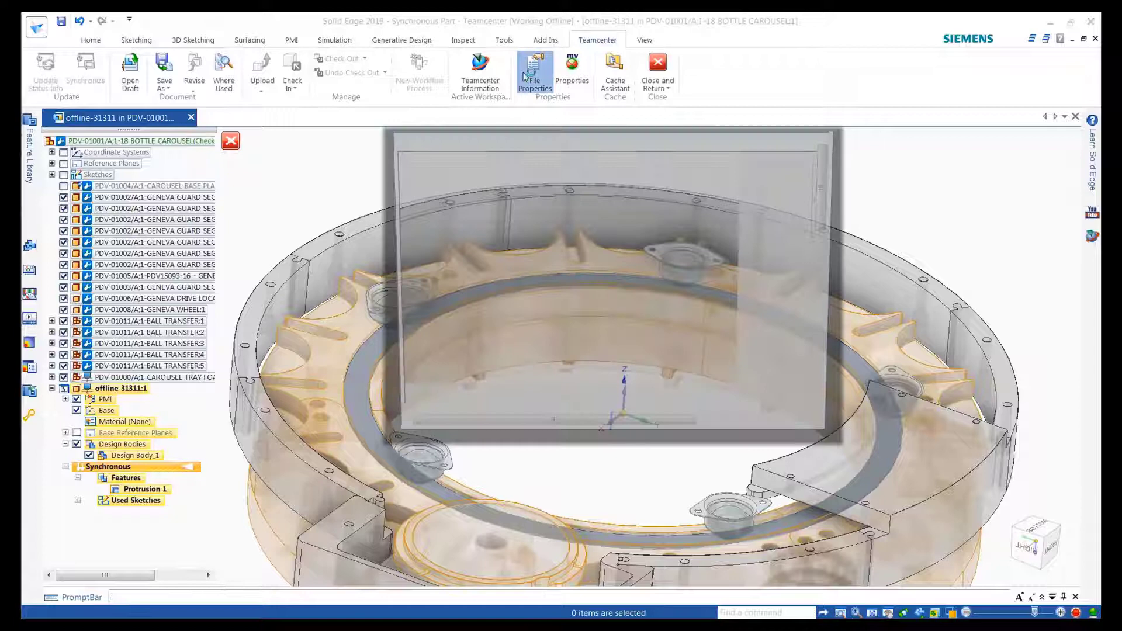
left_click(533, 71)
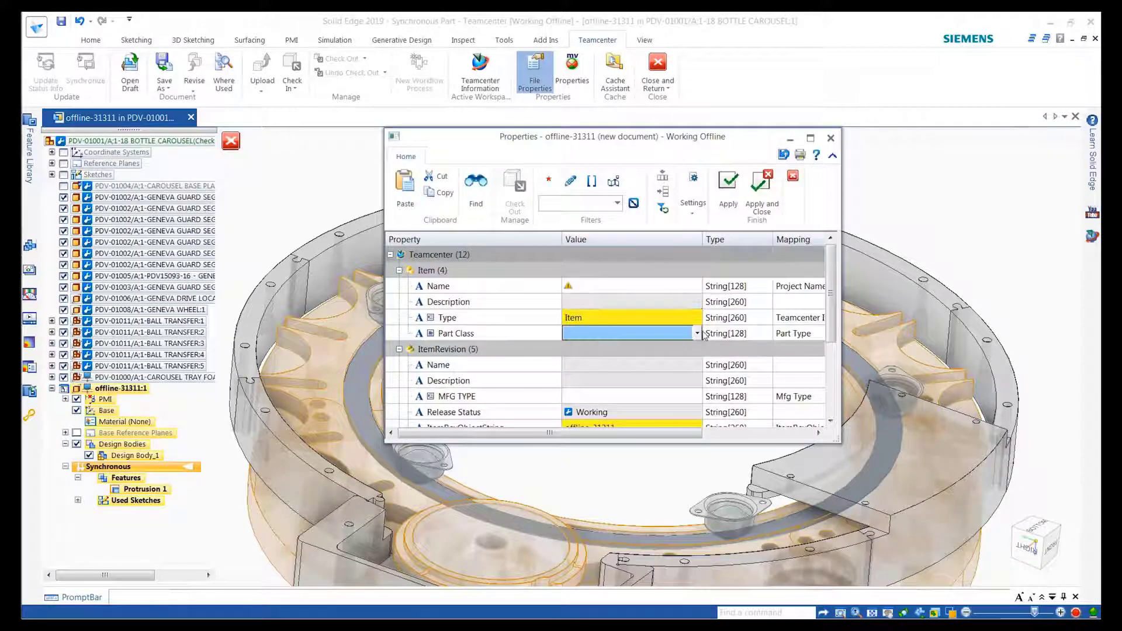
left_click(697, 333)
type("Steel Ring")
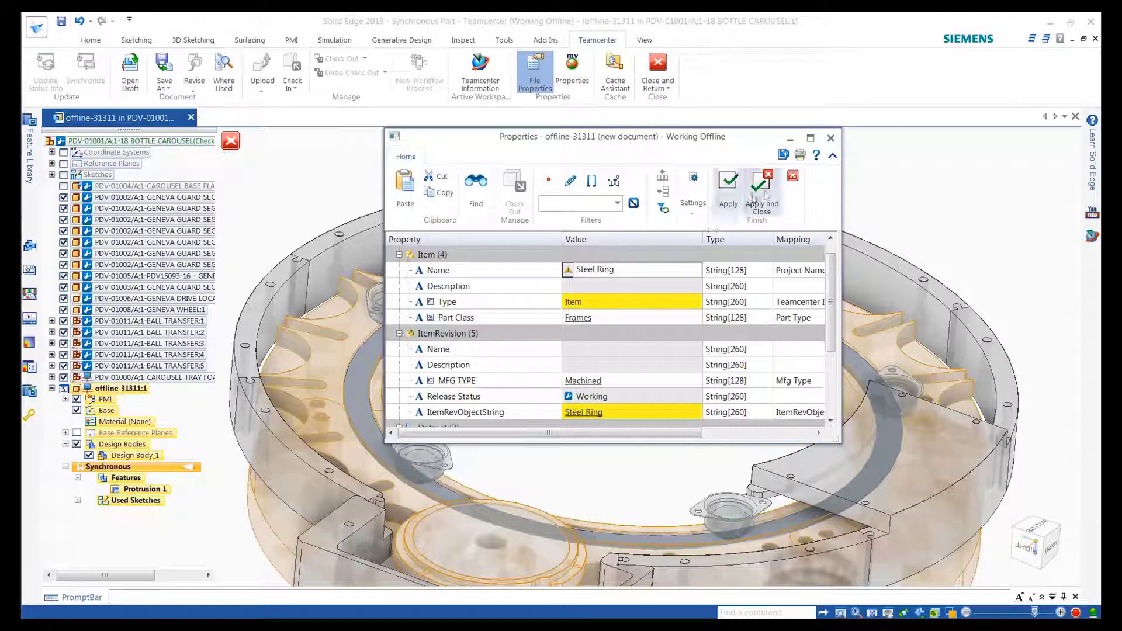
left_click(761, 185)
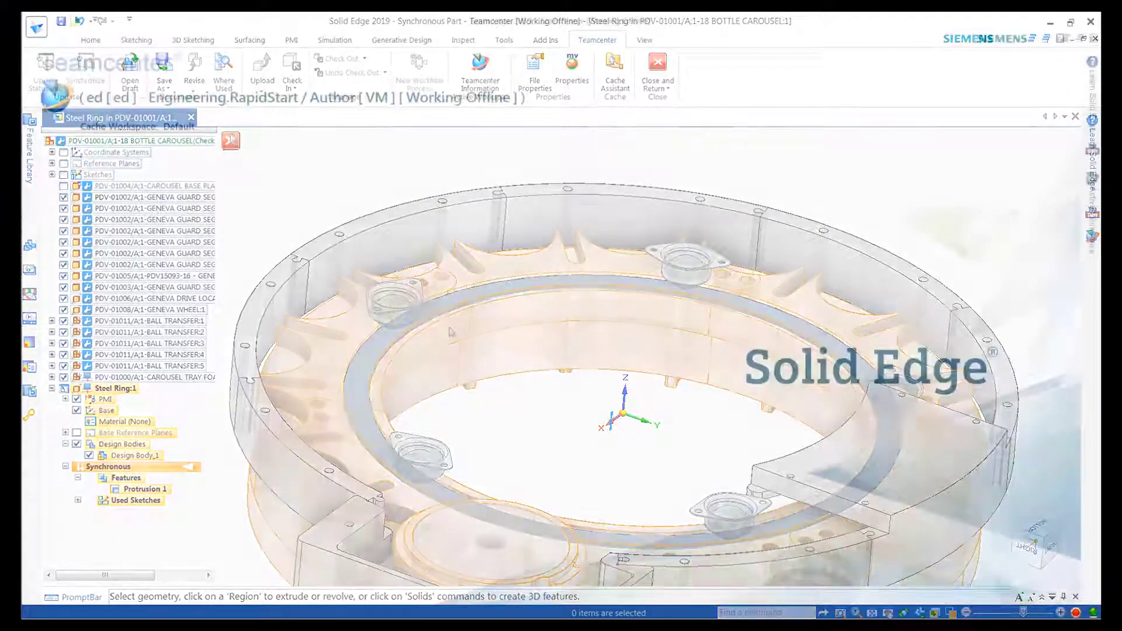
Set Cache Assistant back to Work Online and open the PDV-15000/A bottle carousel test stand assembly.
left_click(614, 71)
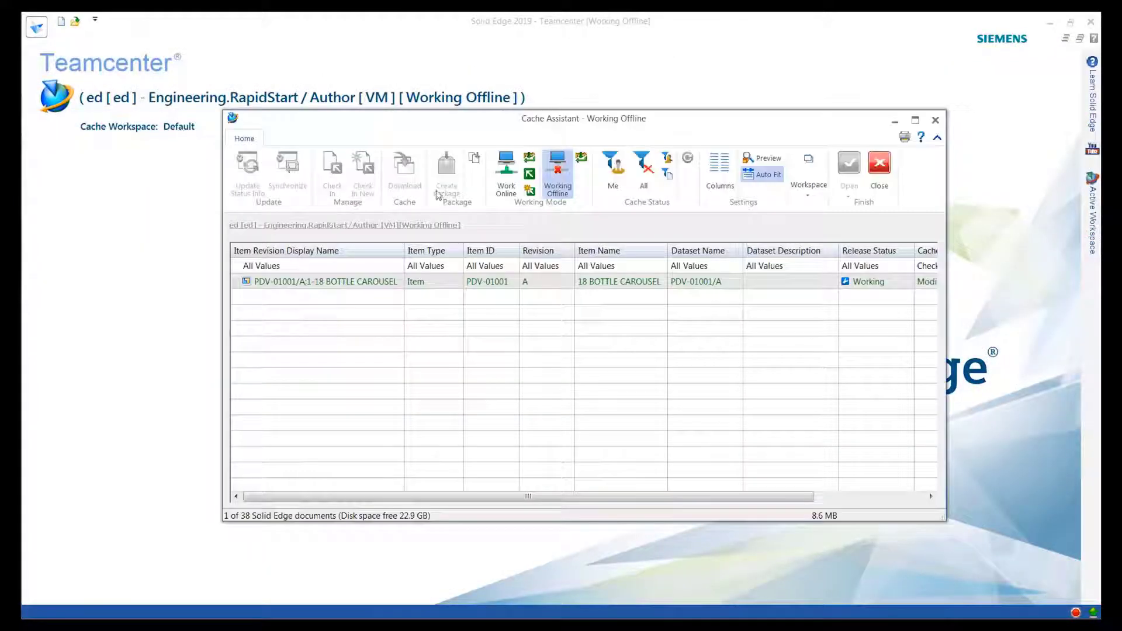
left_click(505, 172)
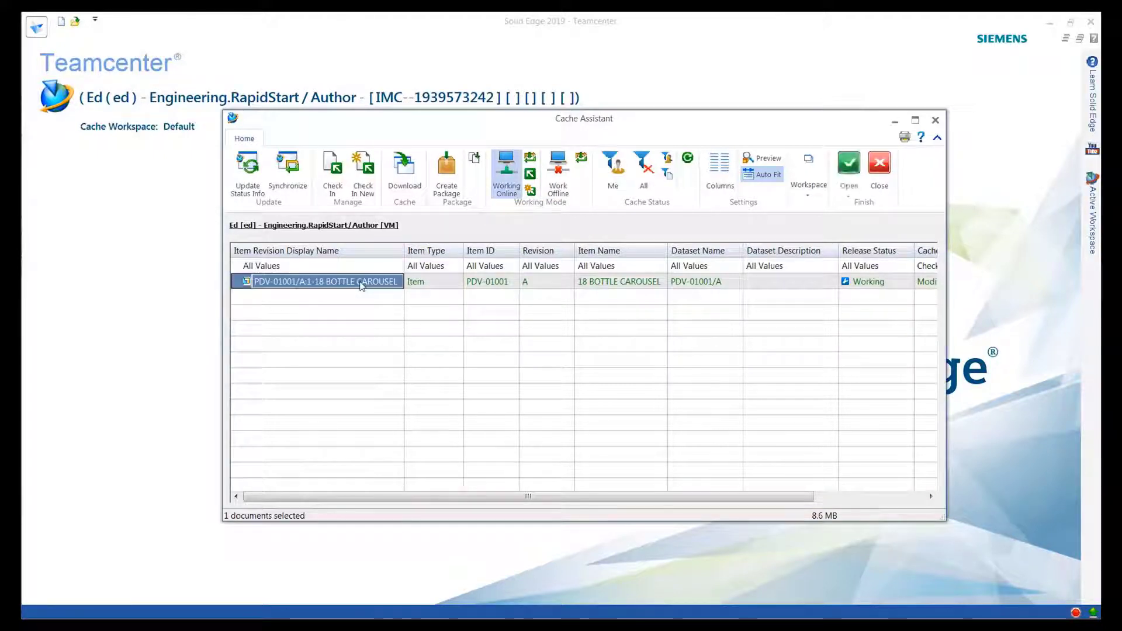
left_click(331, 172)
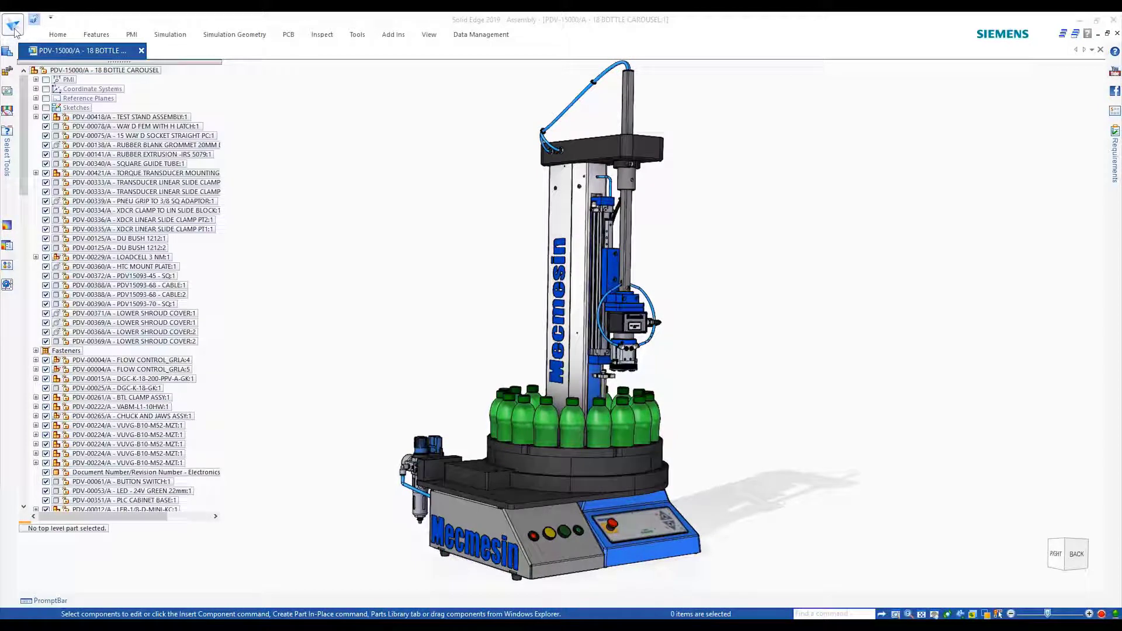
left_click(13, 24)
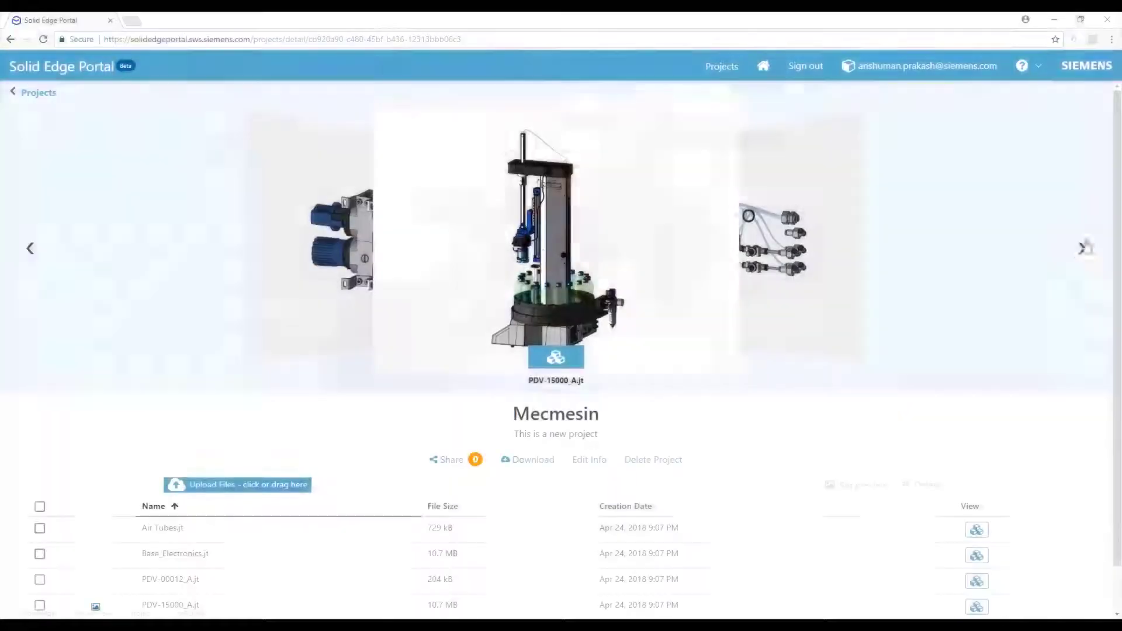
View the Mecmesin filter regulator model in the Portal and cut it with a chosen section plane.
left_click(1081, 247)
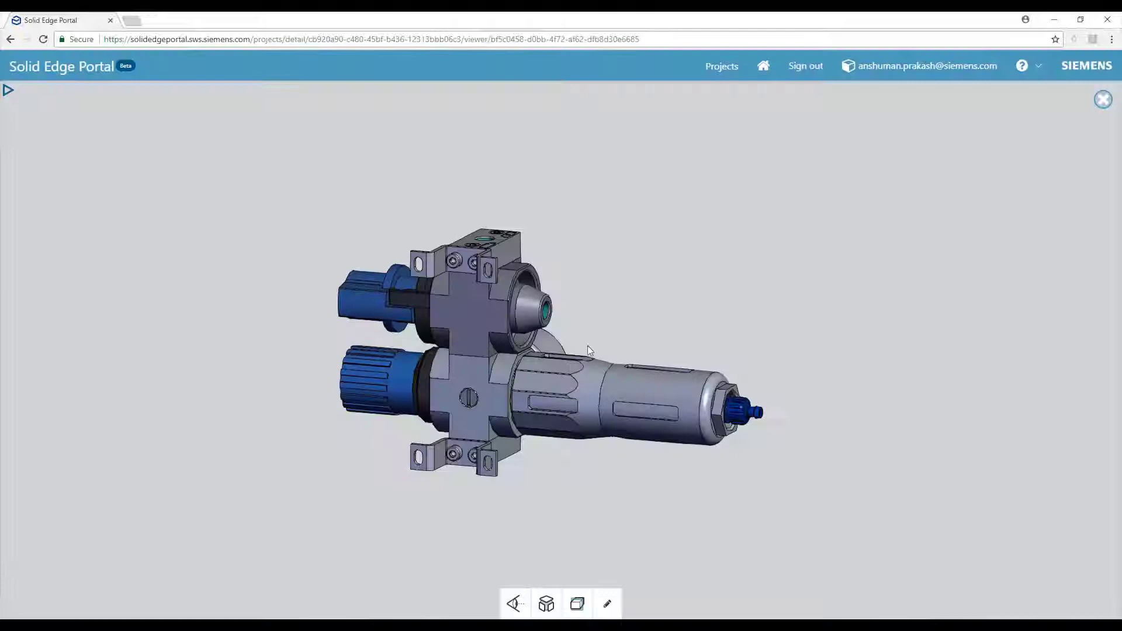
left_click(546, 603)
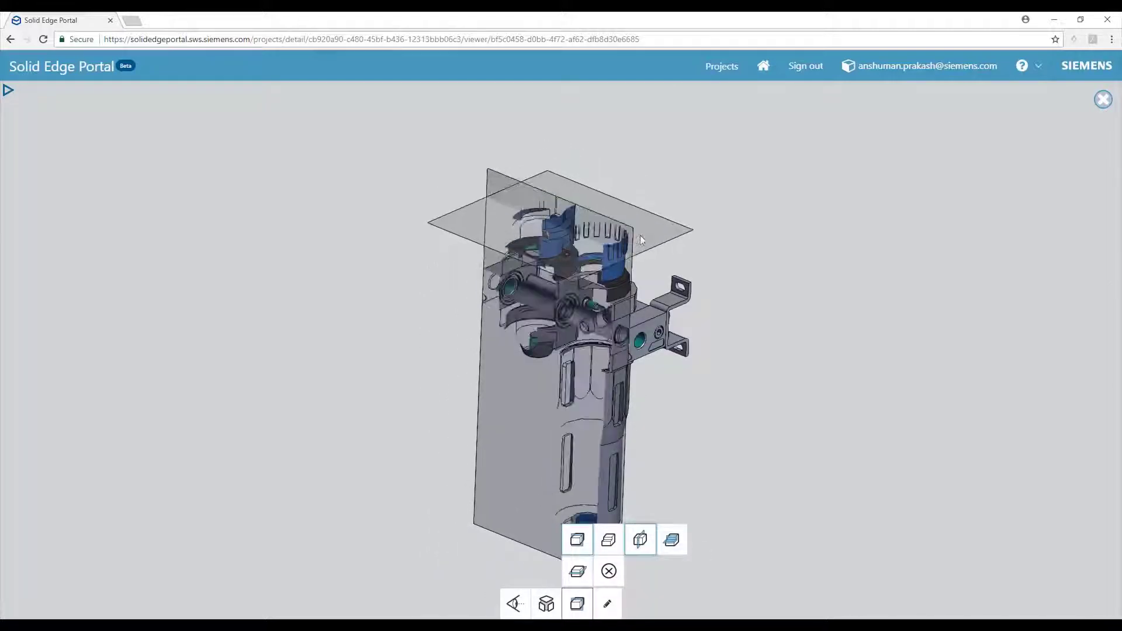
left_click(671, 539)
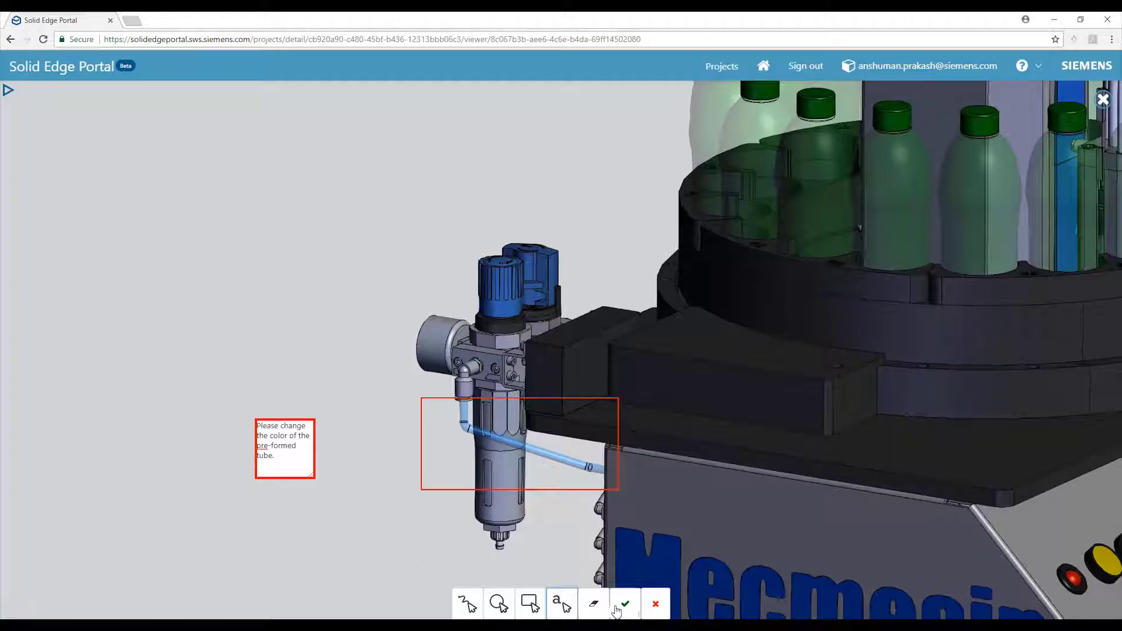
Finish the pre-formed tube colour-change markup and save it as Markup_01.
left_click(624, 603)
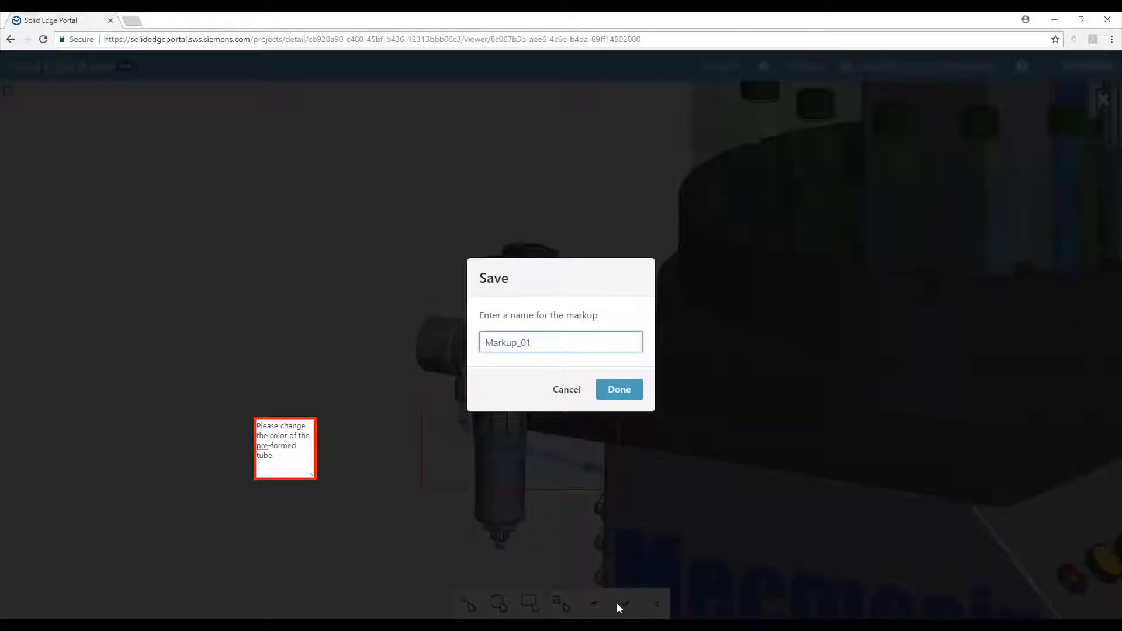
left_click(617, 388)
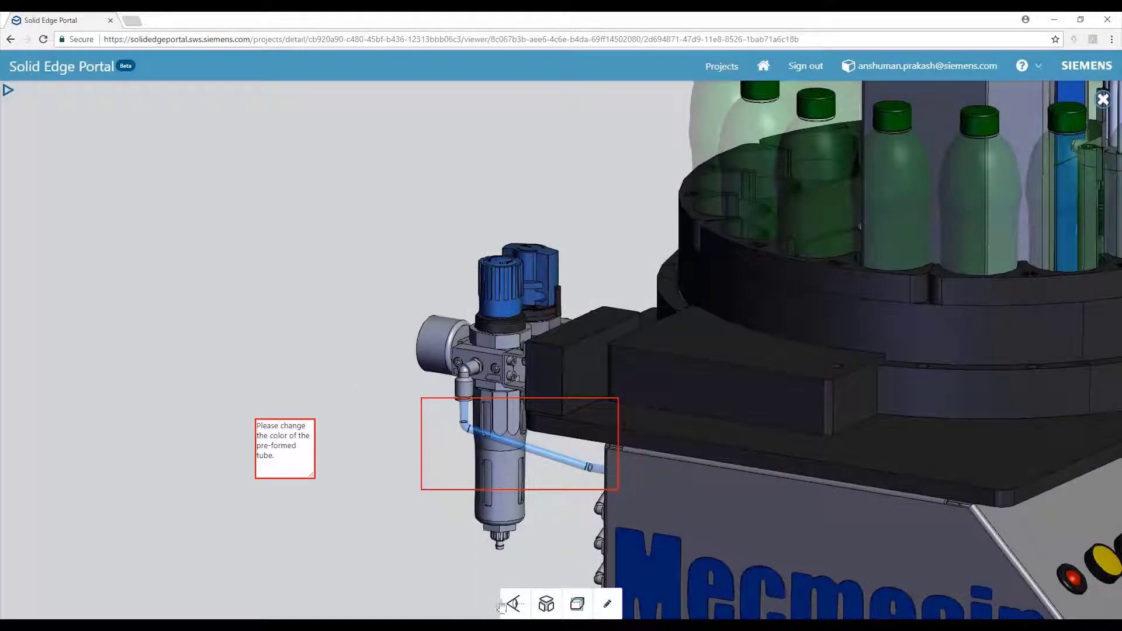
left_click(8, 90)
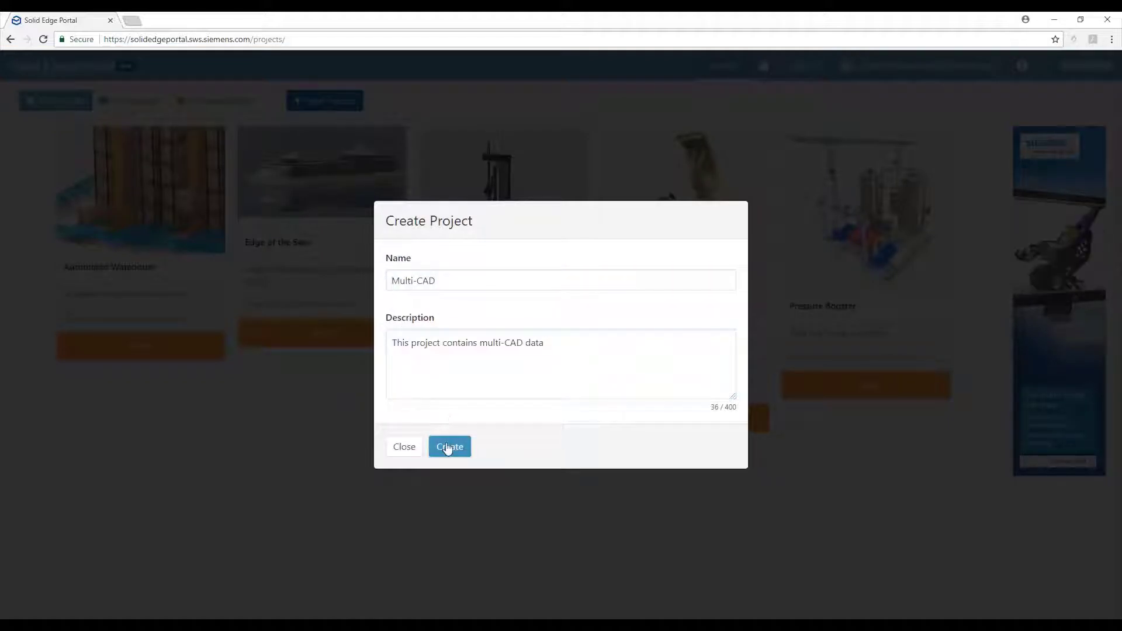
Create the Multi-CAD project, view its flange part, and start sharing it with an access level chosen.
left_click(449, 447)
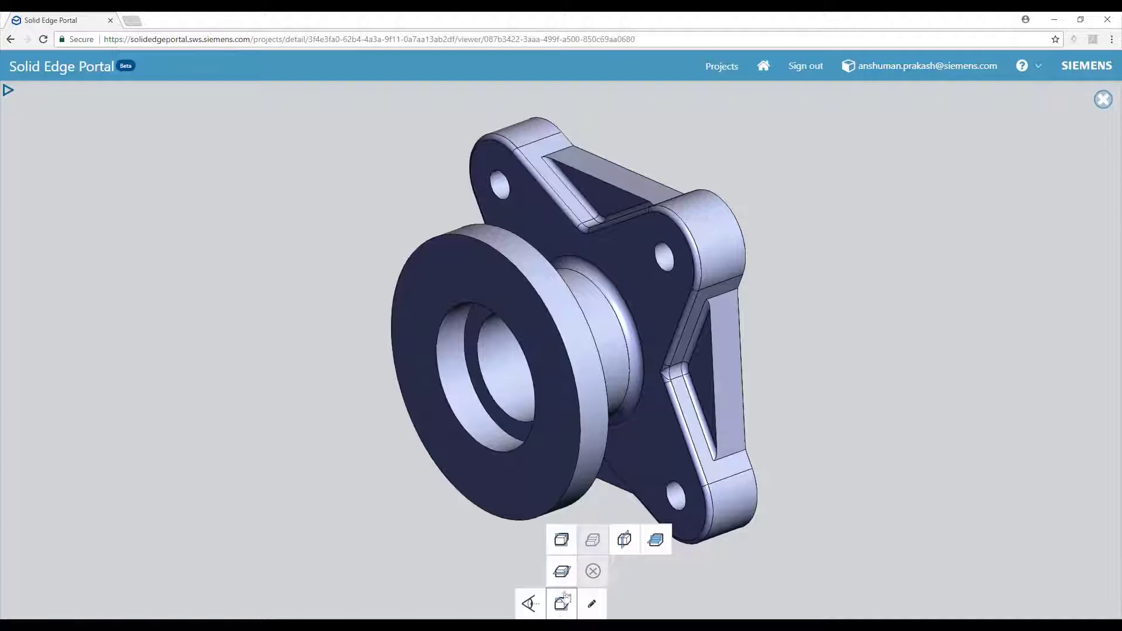
left_click(655, 540)
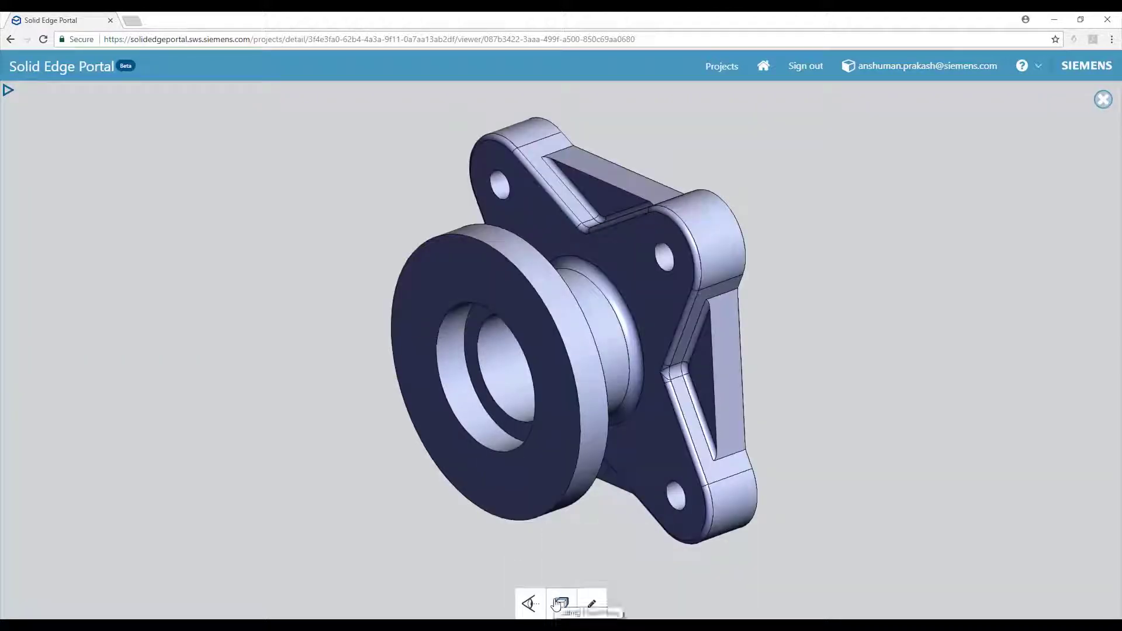
left_click(722, 65)
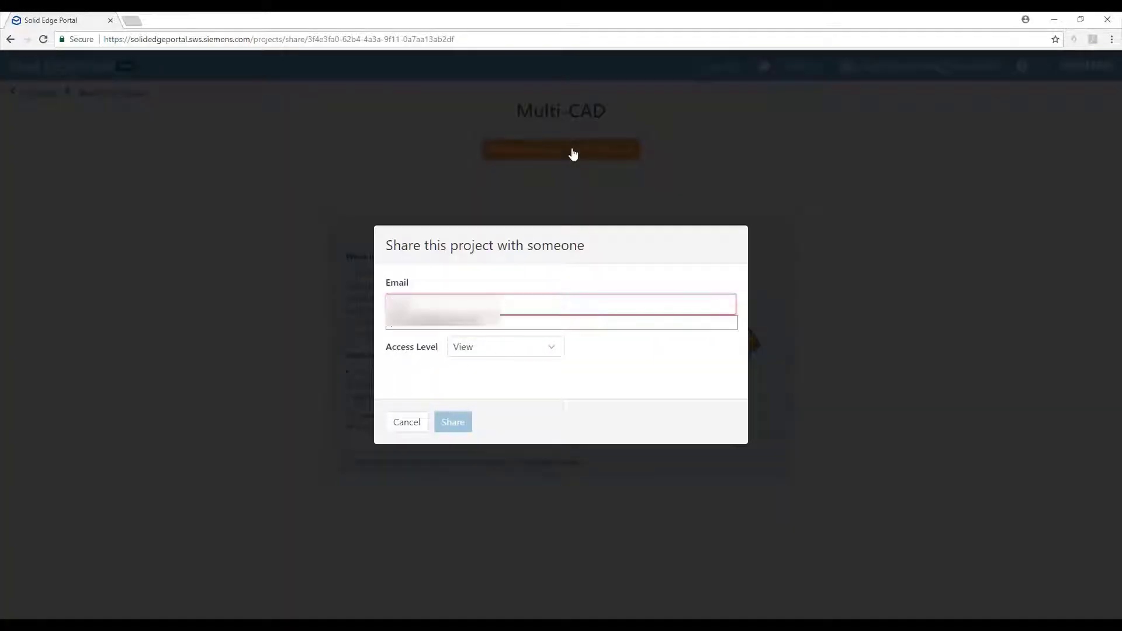
left_click(503, 346)
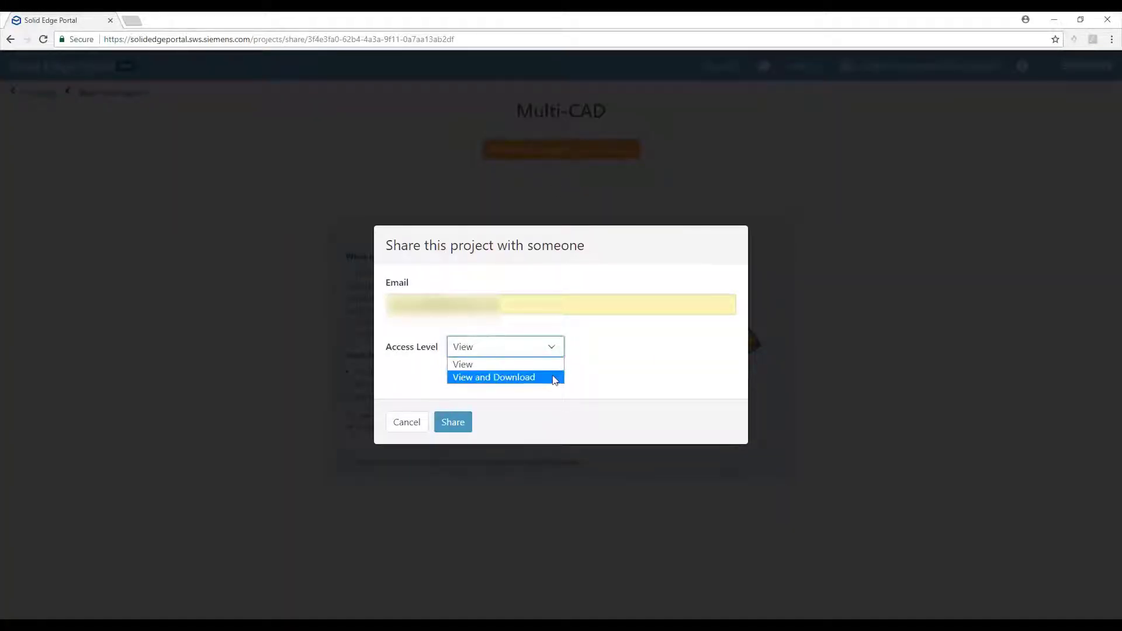